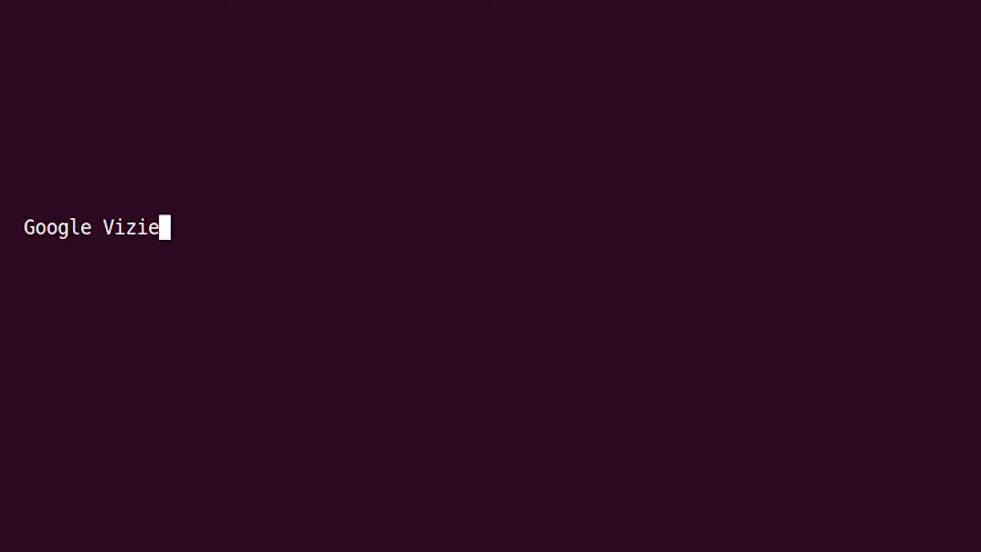
text(r: A Service for Black Box Optimization)
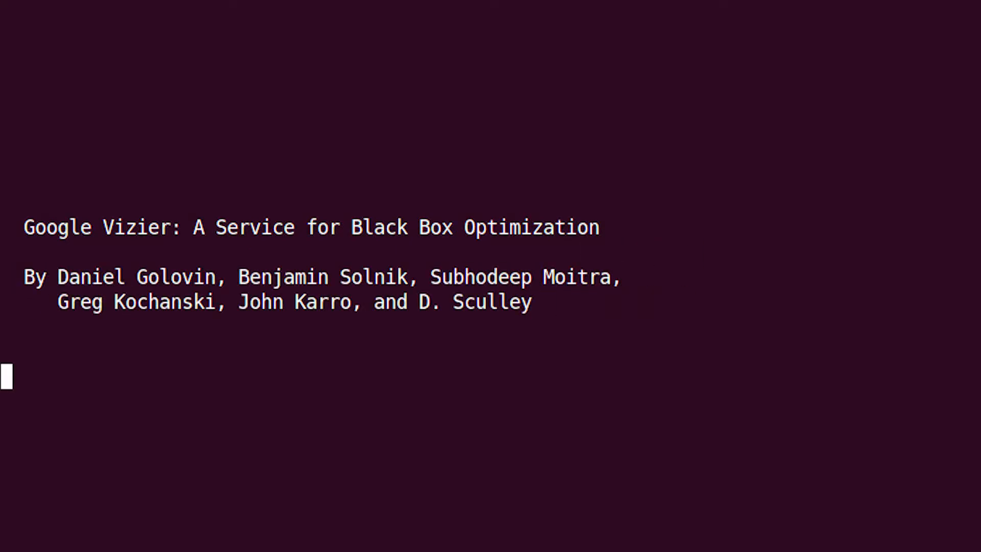